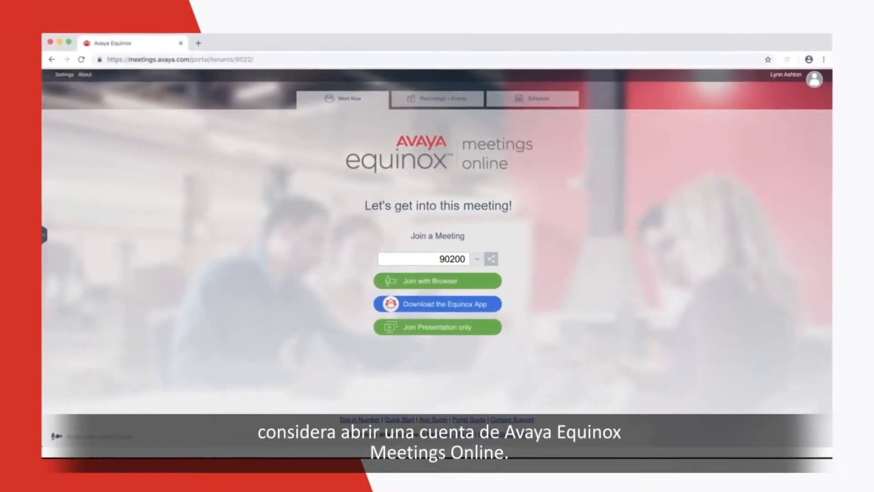
Step: Open Audio and Video Check to review the Microphone, Speakers and Camera dropdowns and self-preview
left_click(437, 281)
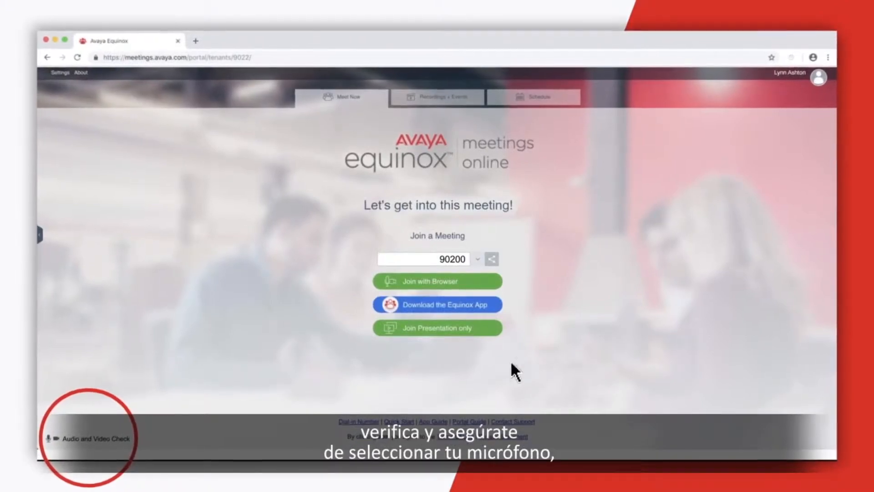
left_click(91, 437)
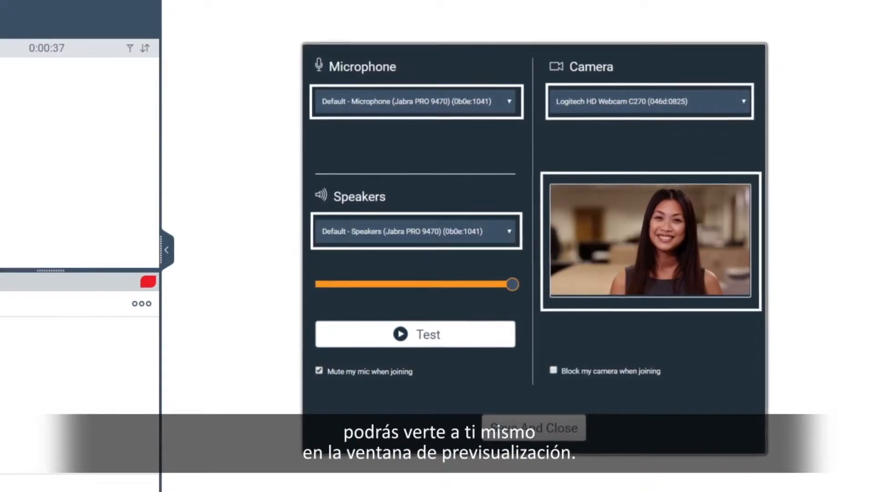
left_click(531, 427)
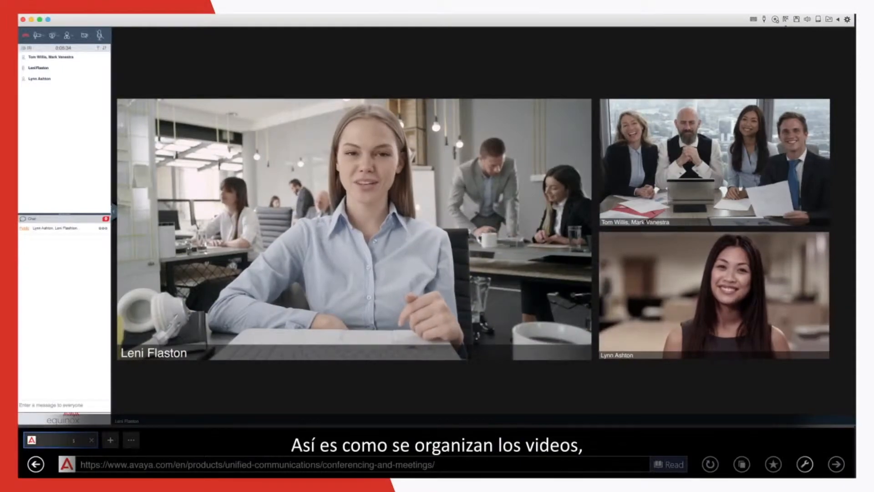
Step: Open Video Layouts and expand the My Video dropdown
left_click(298, 50)
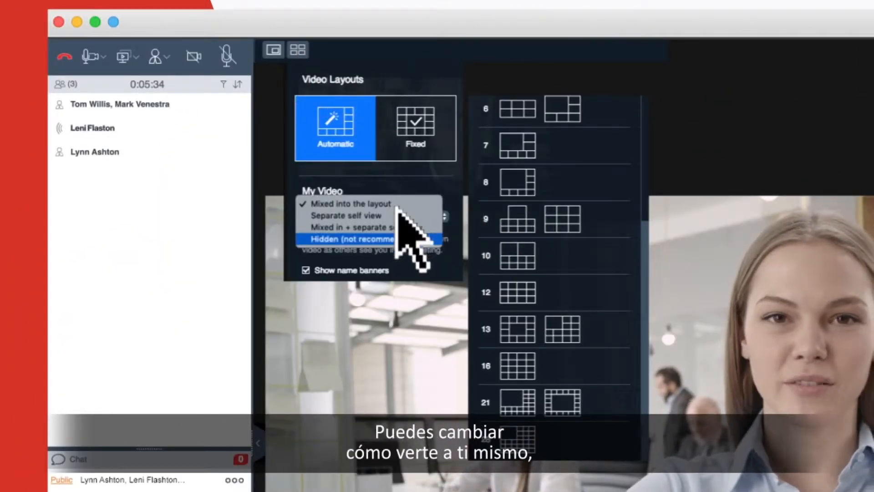
left_click(359, 238)
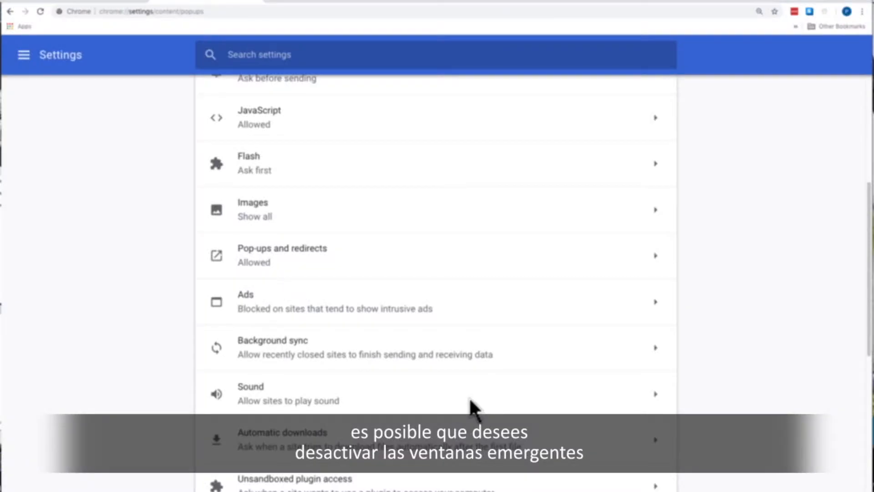
Step: View the Pop-ups and redirects entry in Chrome's Site Settings
left_click(281, 255)
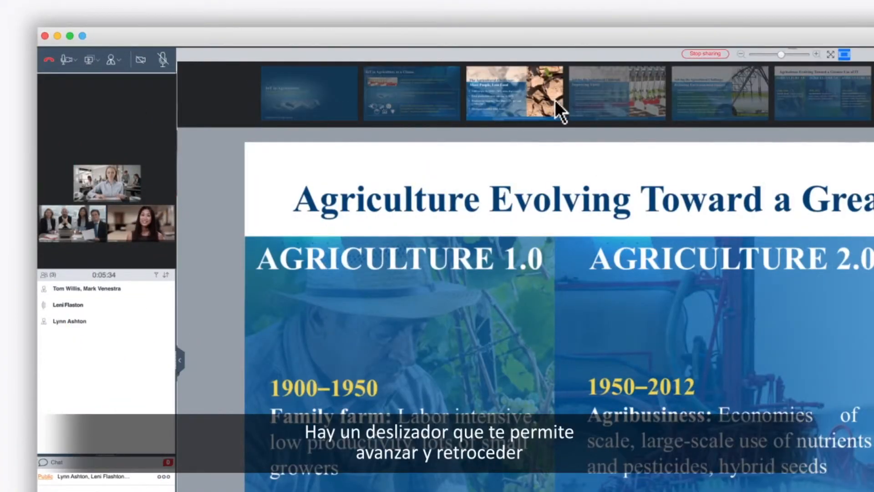
Step: Pick agriculture slides from the thumbnail strip, then switch to the whiteboard with its drawing toolbar
left_click(412, 93)
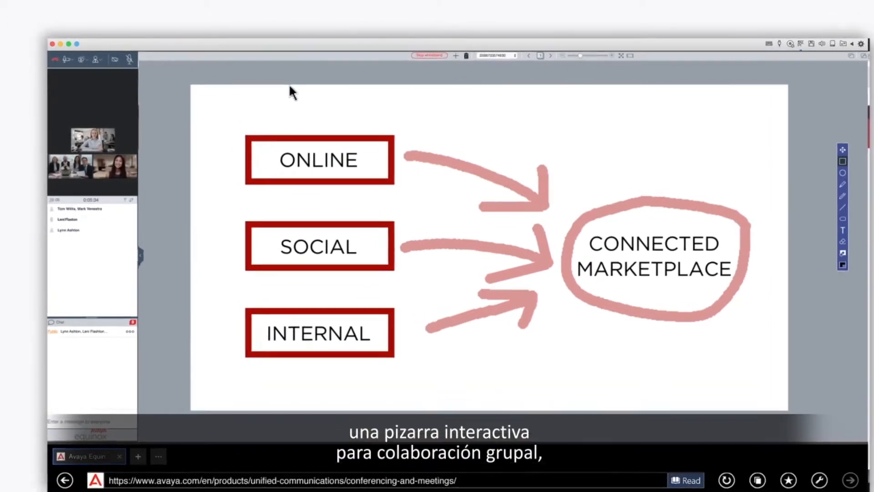
left_click(229, 104)
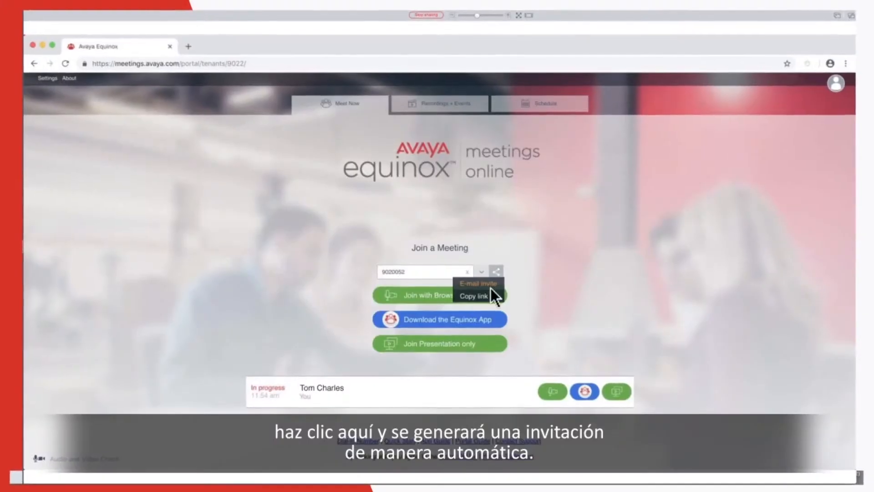
Step: Show the E-mail invite and Copy link options for meeting 90020052
left_click(477, 283)
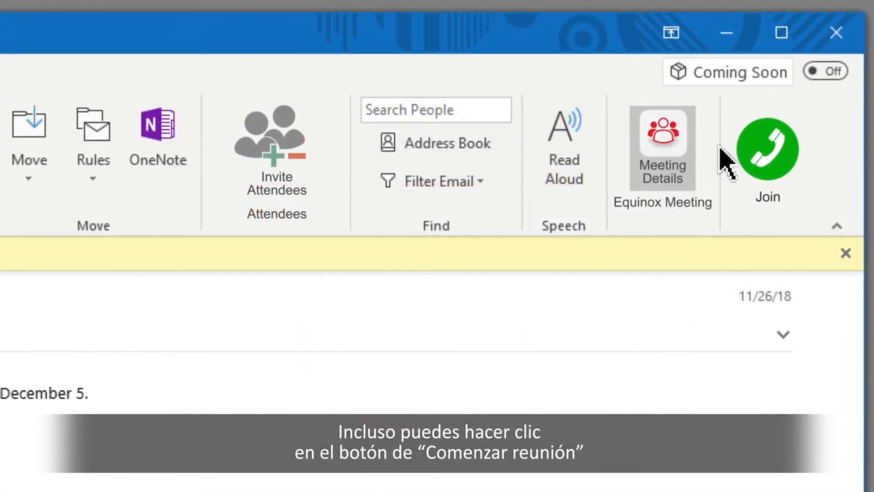
Step: Join the December 5 Equinox meeting using Join in Outlook's Equinox Meeting ribbon group
left_click(768, 148)
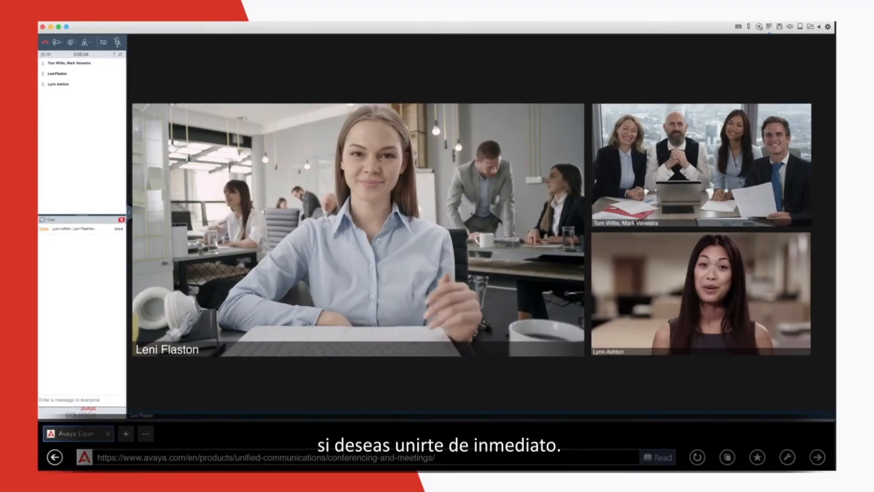